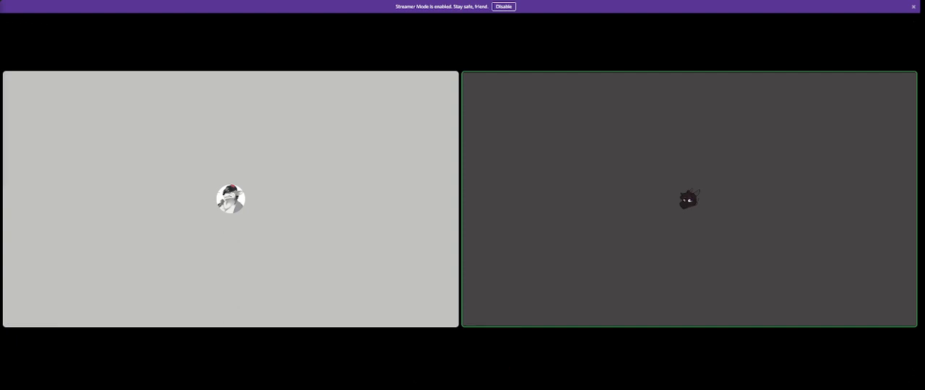
left_click(230, 201)
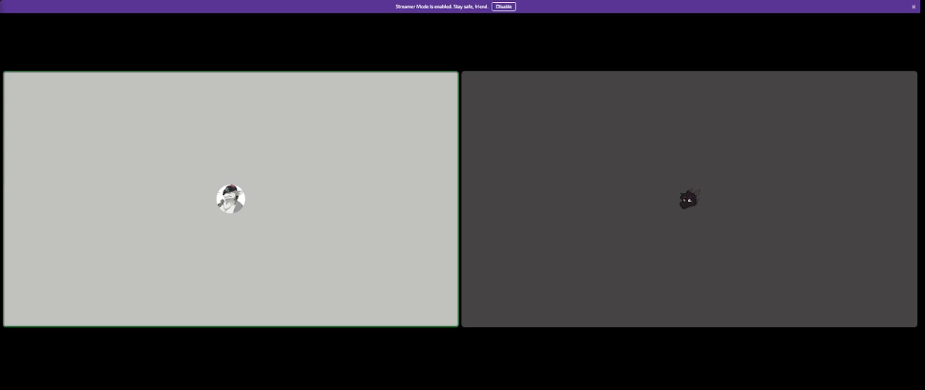
left_click(688, 200)
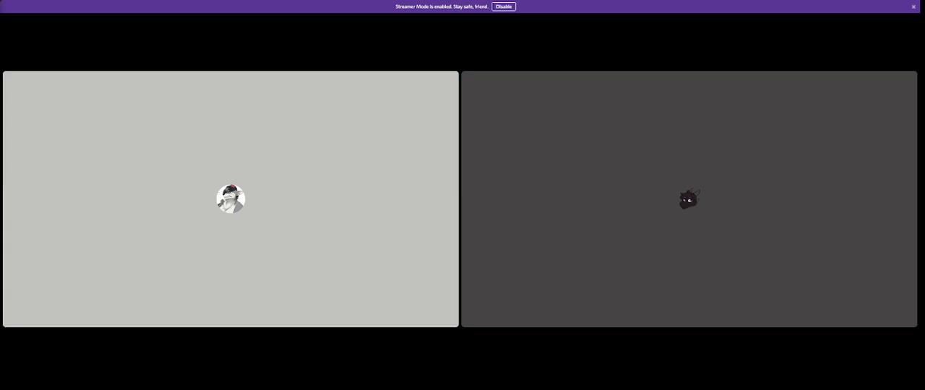
left_click(230, 200)
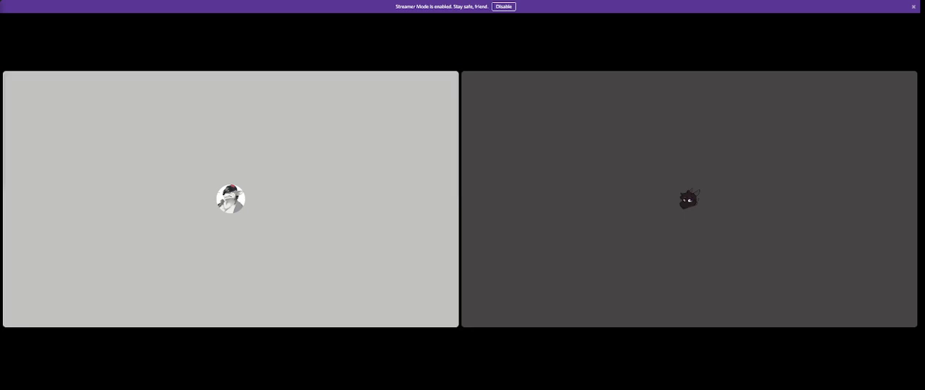
left_click(230, 202)
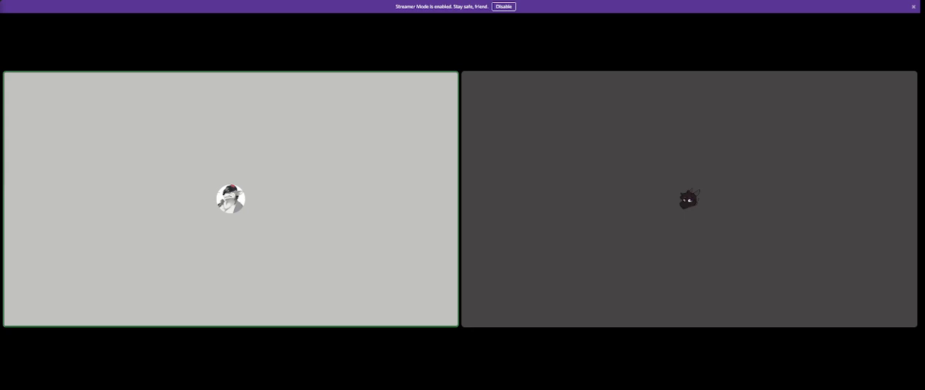
left_click(689, 201)
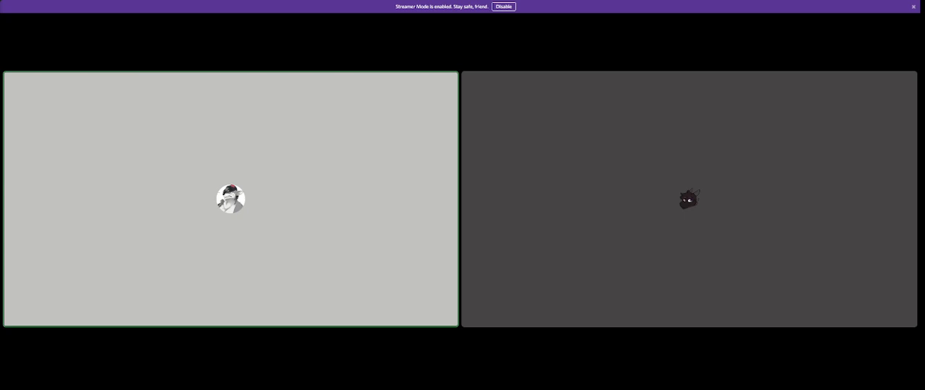
left_click(689, 200)
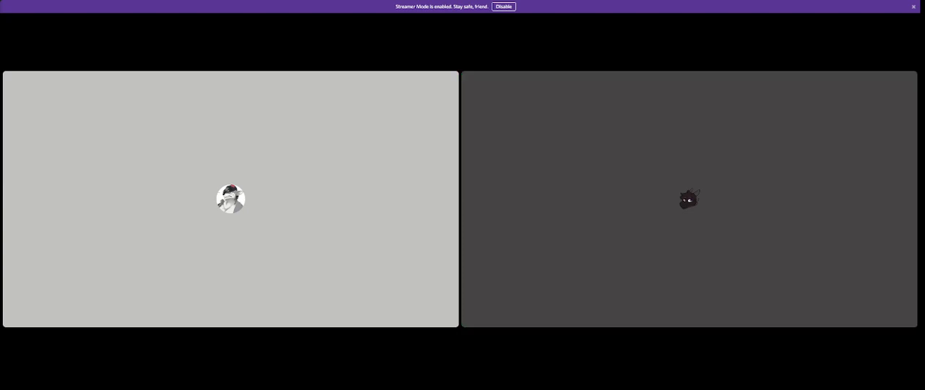
left_click(690, 201)
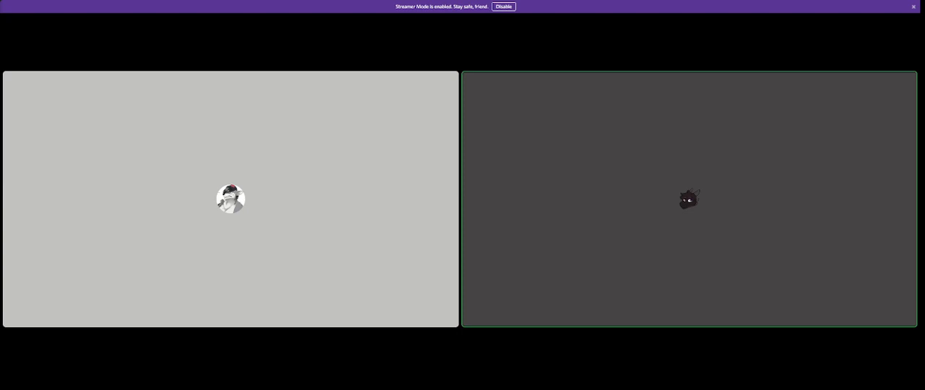
left_click(230, 199)
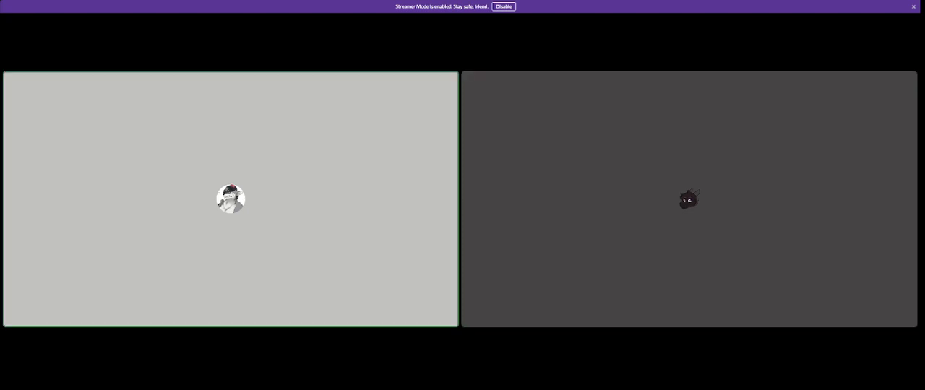